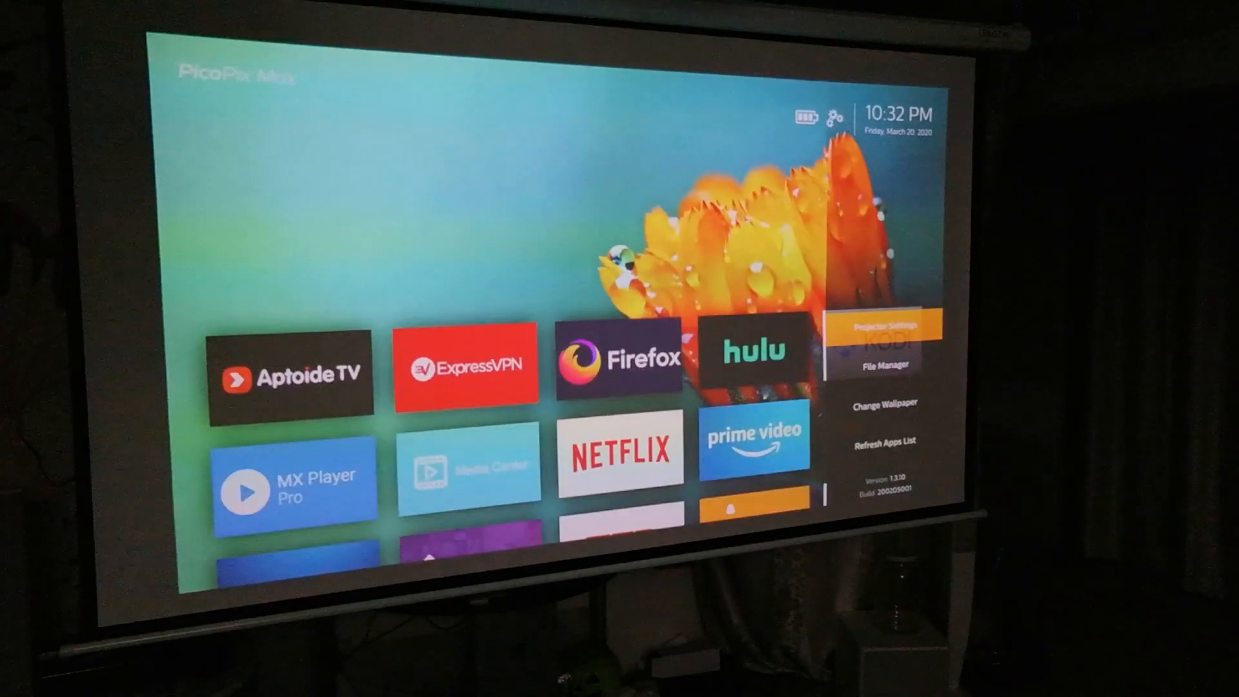
Step: Launch PowerPoint from the PicoPix Max home screen
click(884, 366)
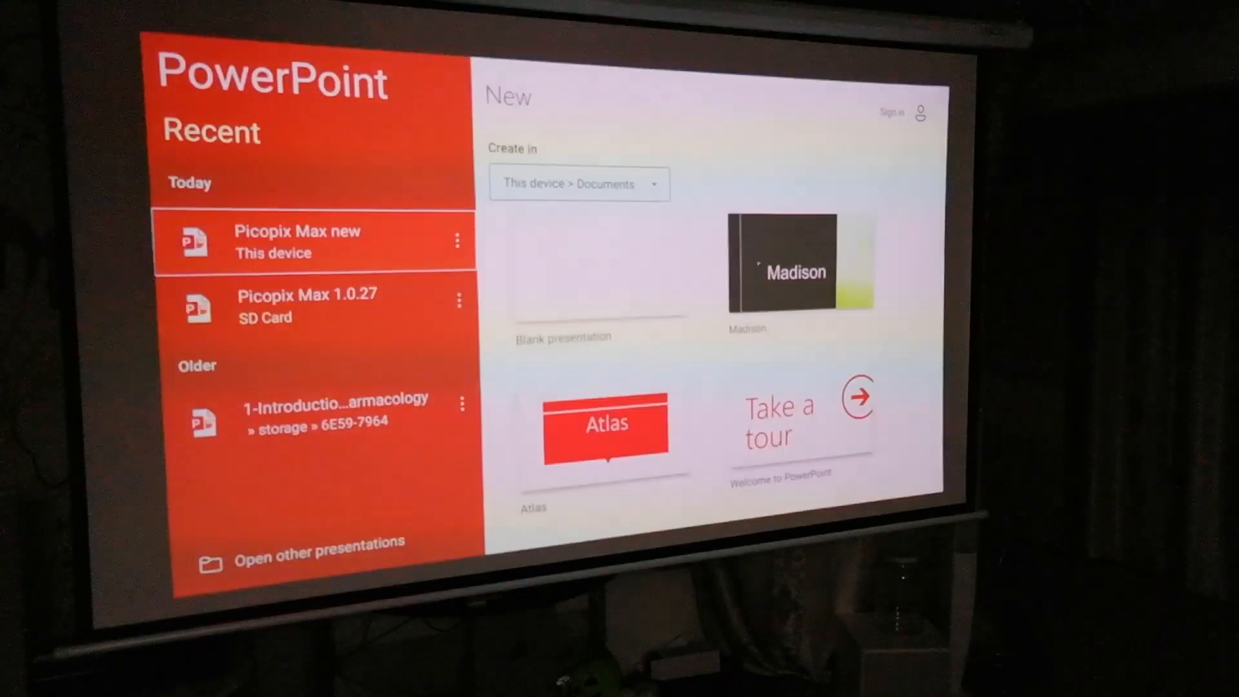
Step: Save the 'Picopix Max new' presentation to This device > SD Card, allowing SD card edit access
click(310, 243)
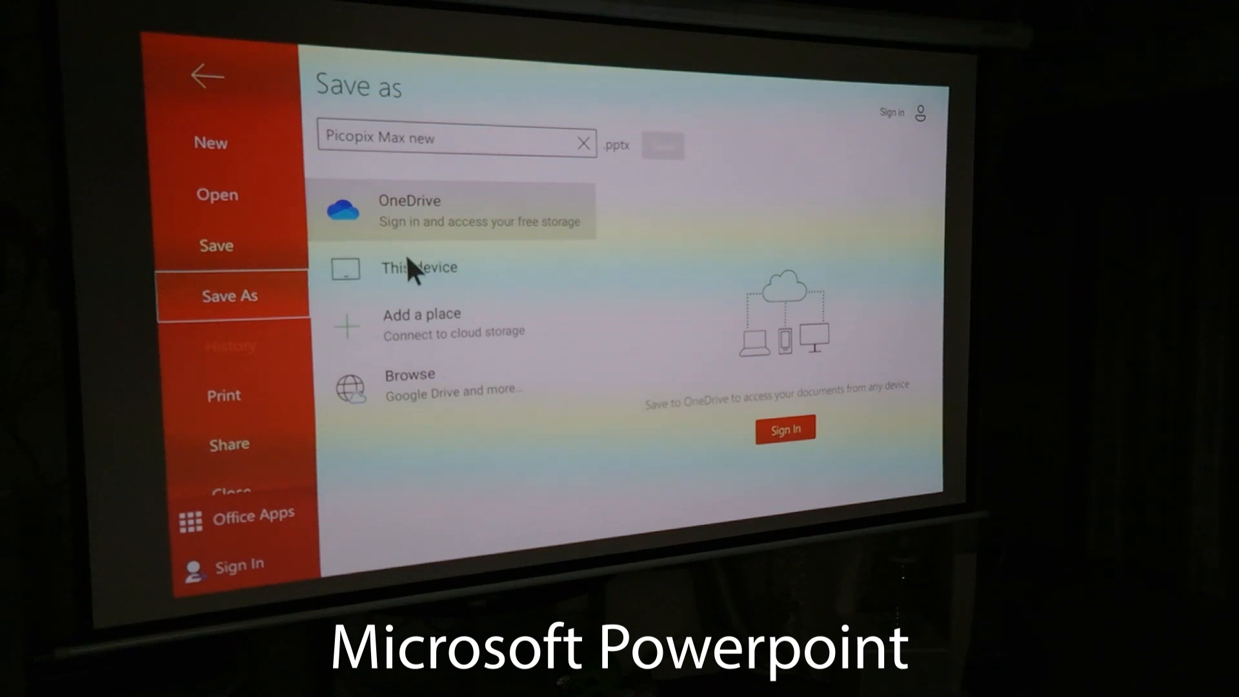
click(418, 268)
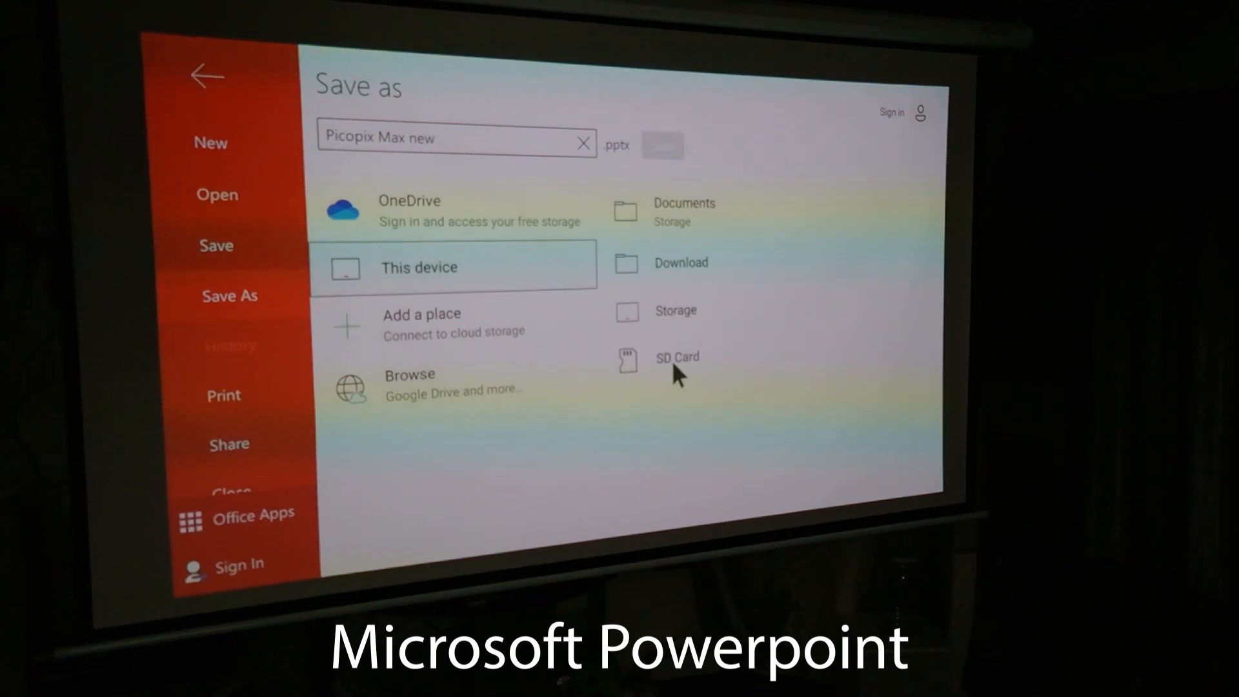
click(677, 356)
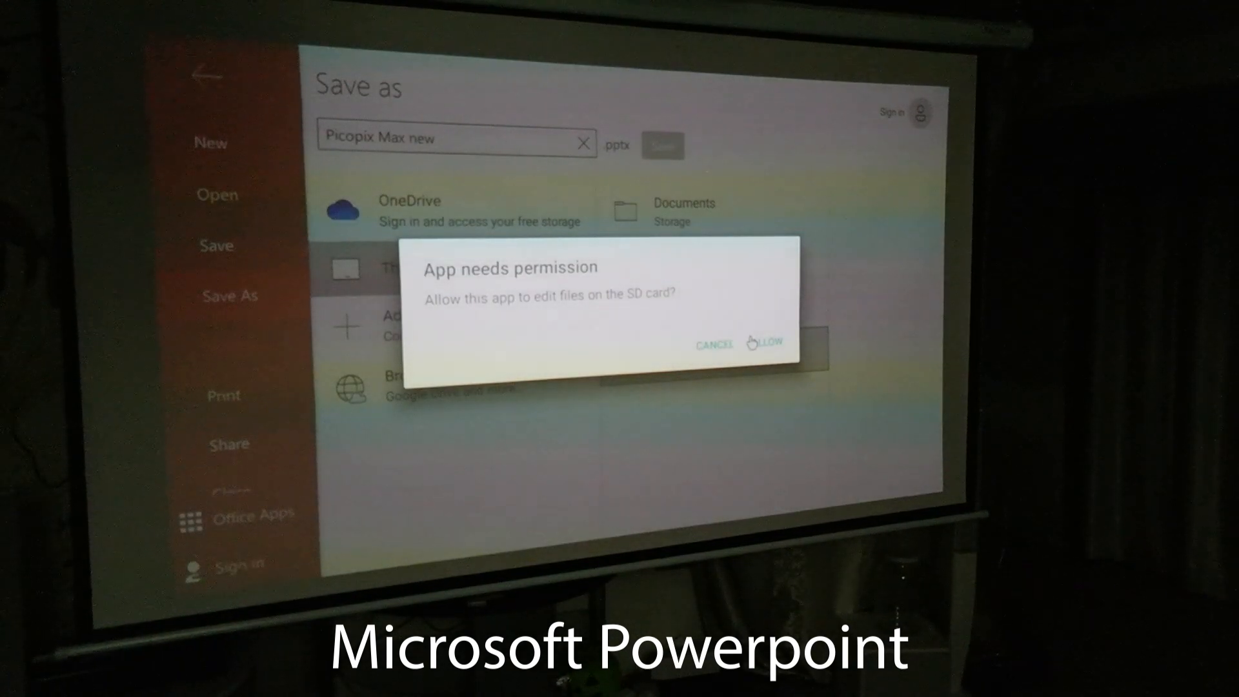
click(767, 343)
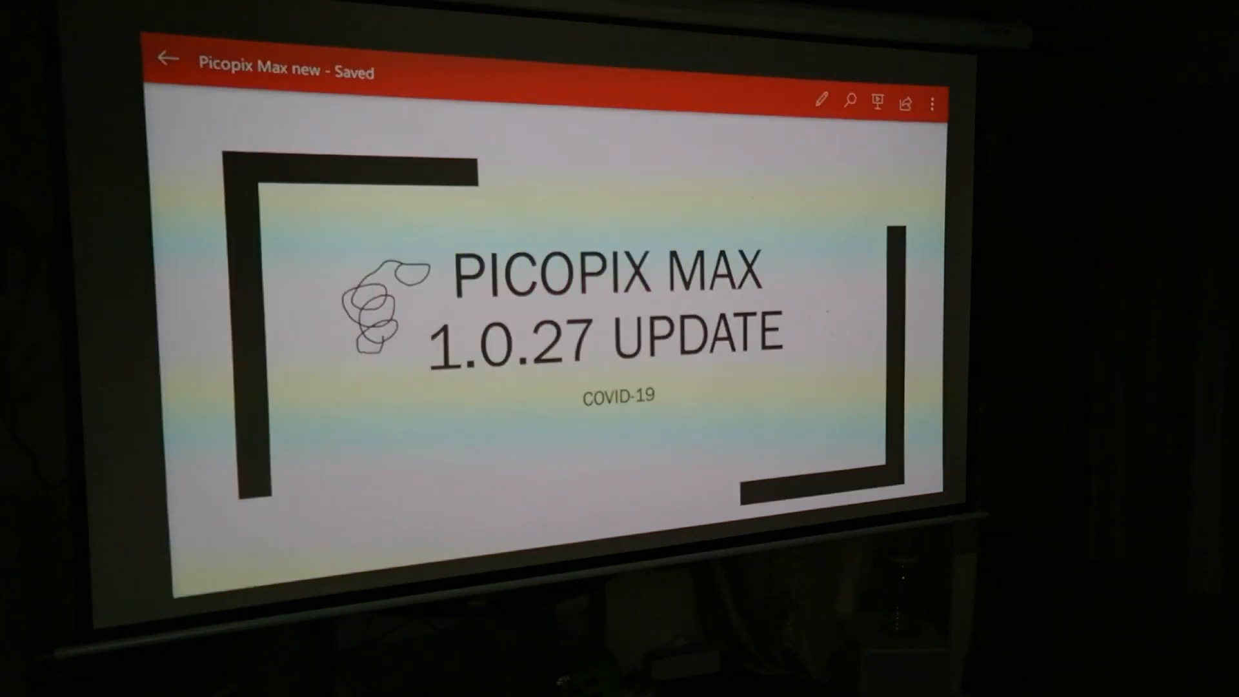
Step: Retry Save As to the SD card from the overflow menu and allow SD card edit access again
click(932, 101)
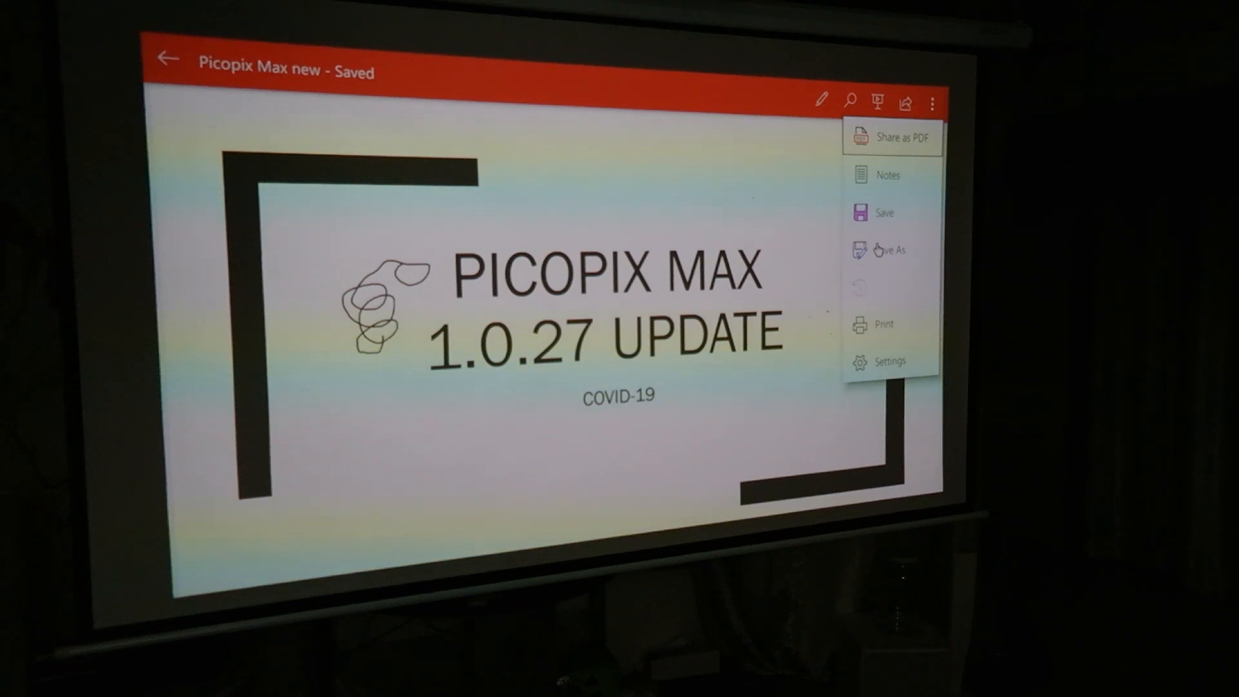
click(886, 251)
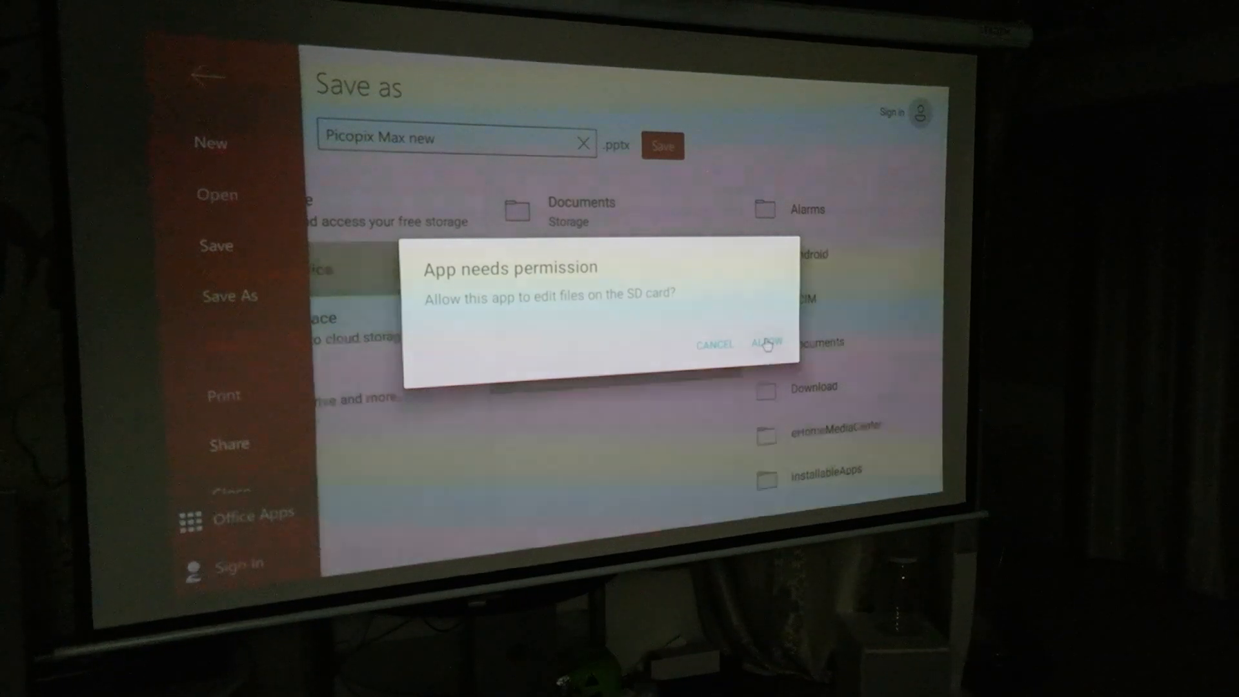
click(767, 343)
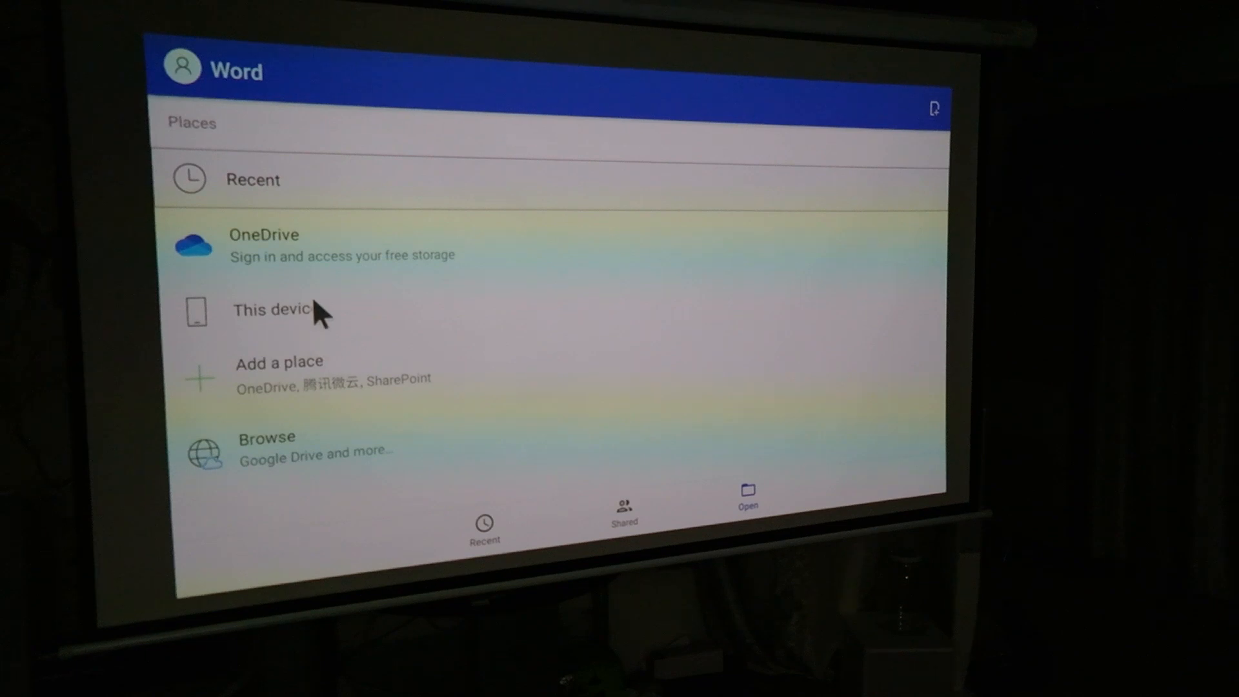
Step: Browse This device's storage locations in Word's Open list, then leave Word for the launcher
click(273, 309)
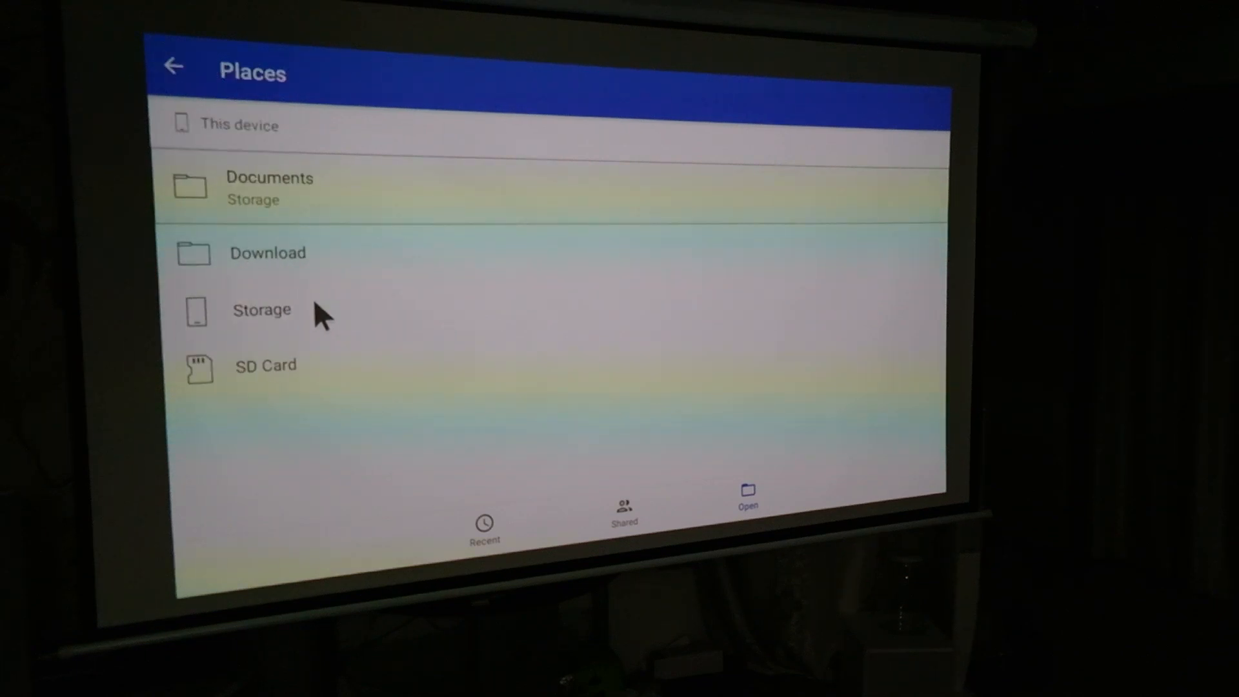
click(265, 365)
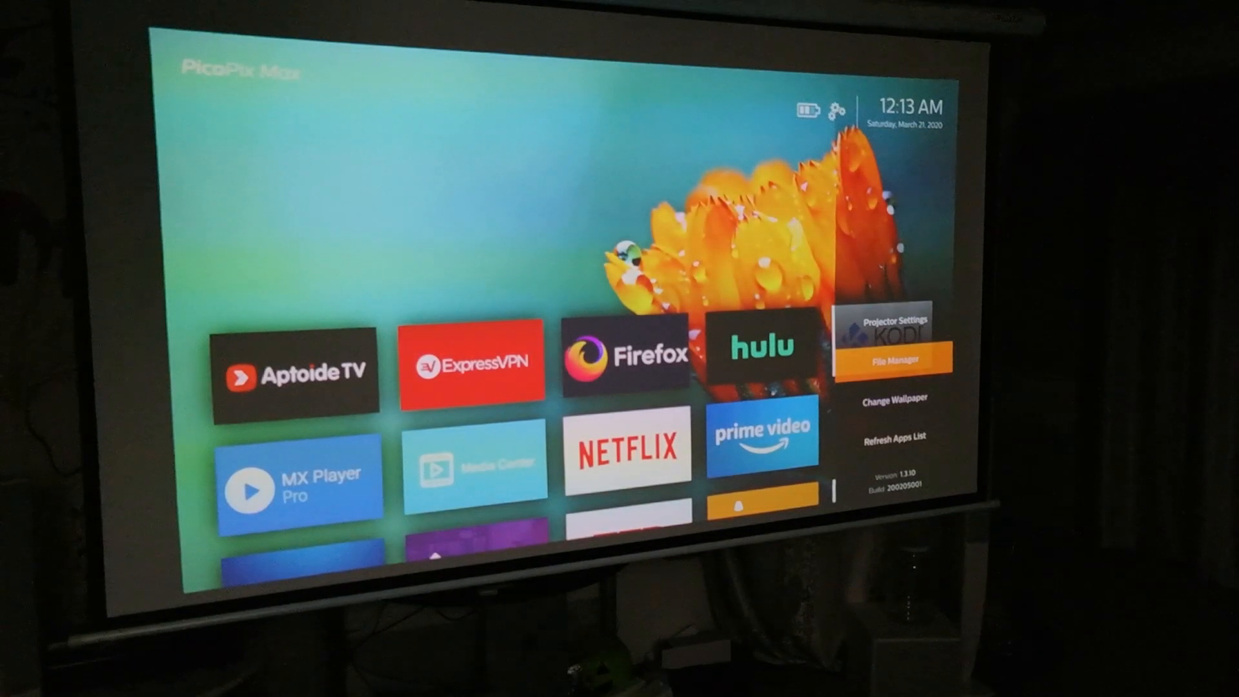
Step: Launch Word again from the PicoPix Max home screen
click(894, 358)
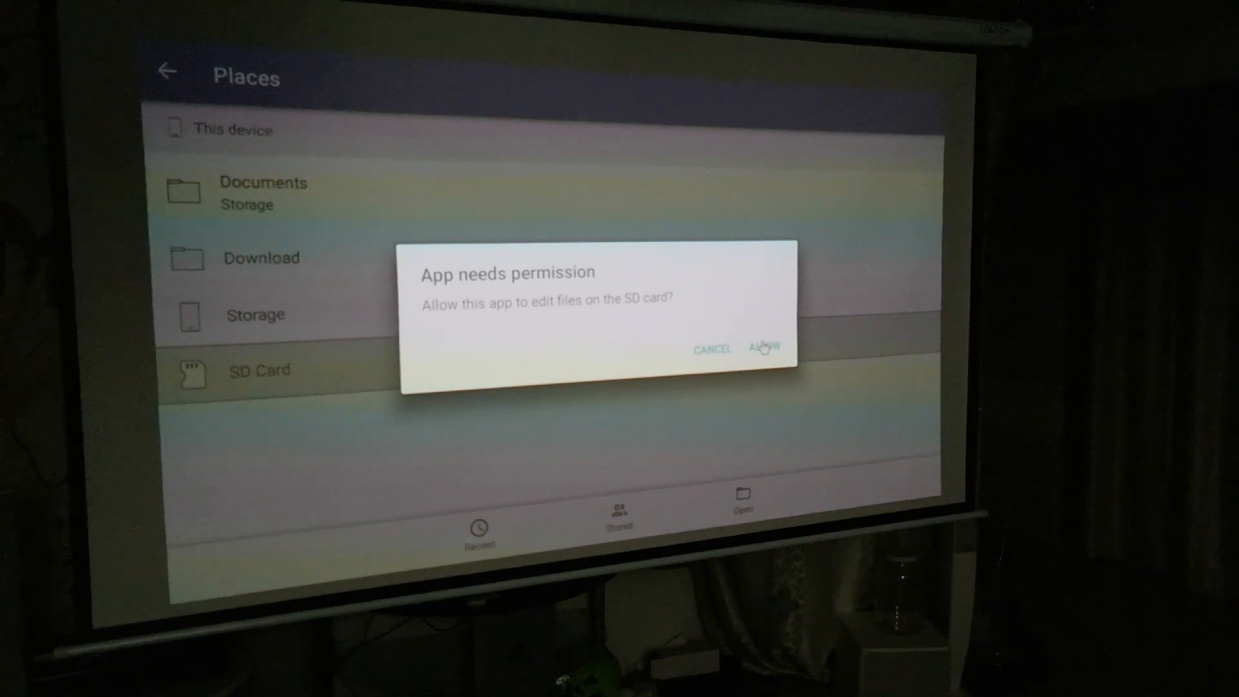
Step: Allow Word to edit files on the SD card from the permission prompt
click(763, 349)
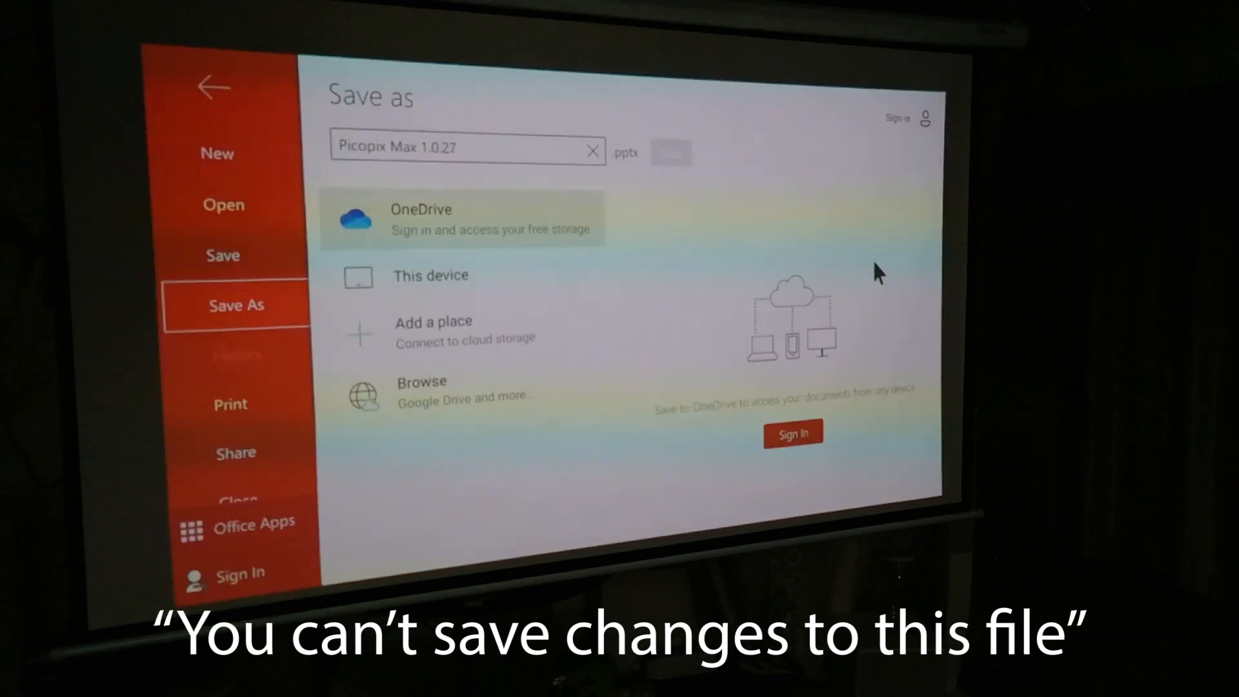
Step: Save 'Picopix Max 1.0.27' to This device > SD Card, allowing SD card edit access
click(431, 275)
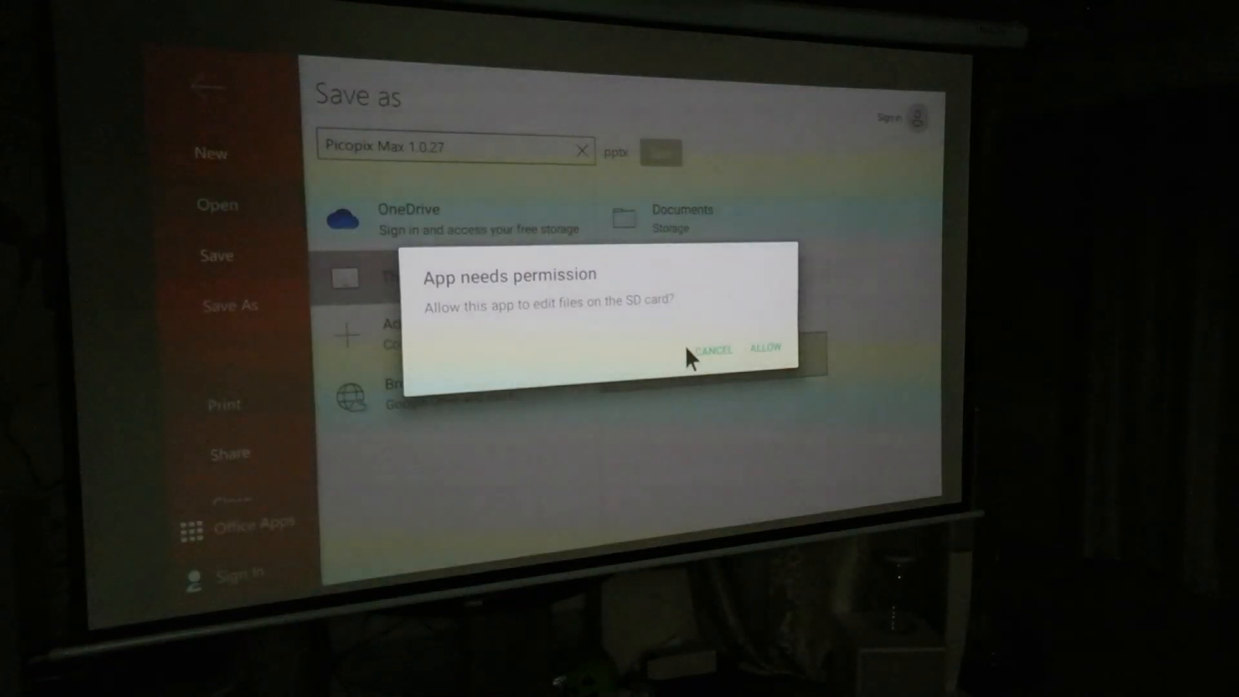
click(764, 347)
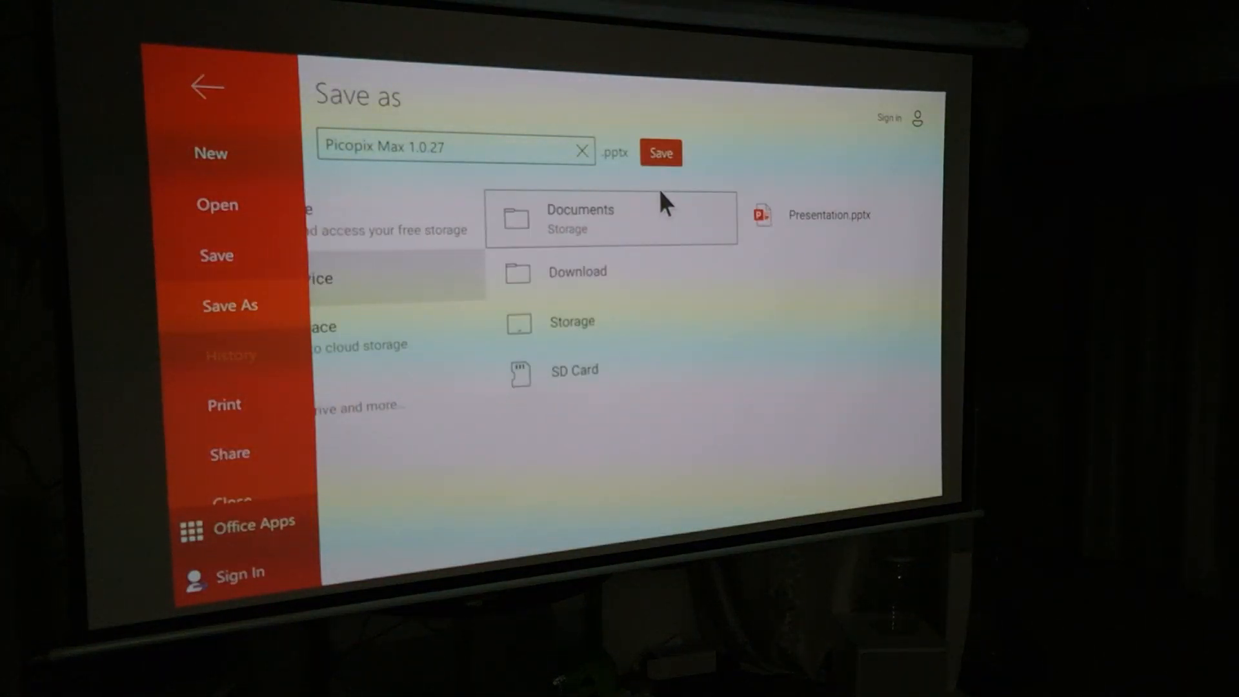
click(660, 152)
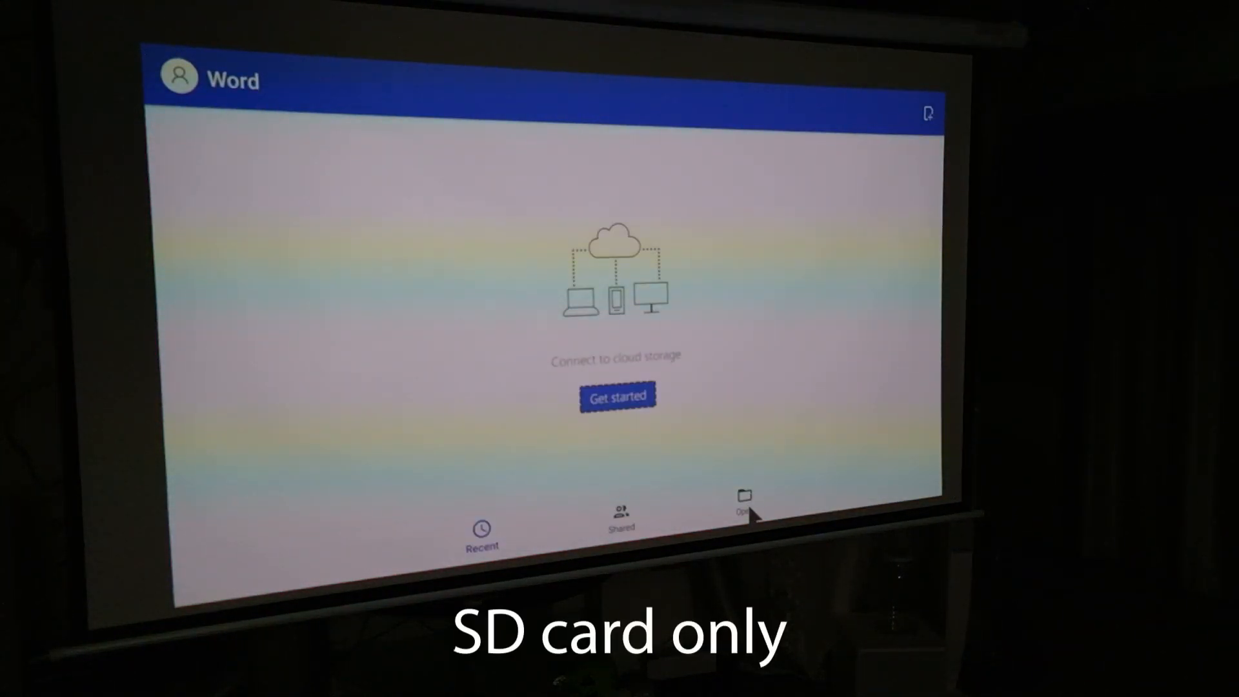
Step: Browse Word's Open places and allow SD card edit access before the refused SD card save
click(742, 499)
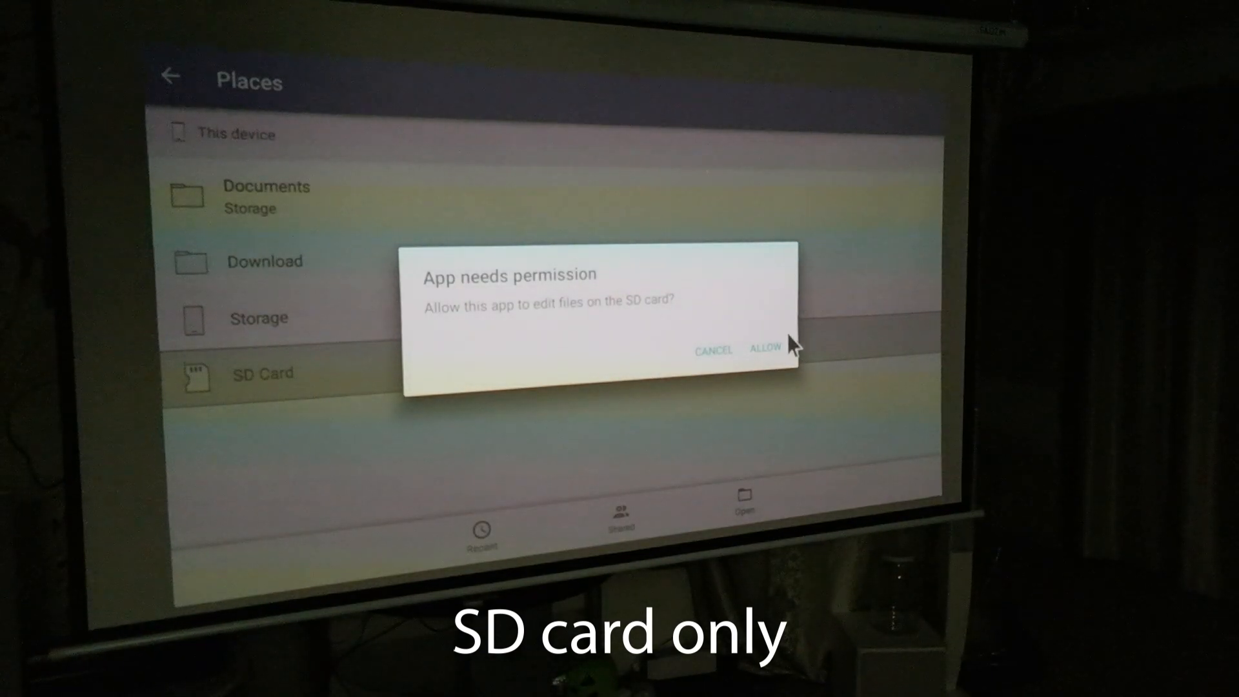
click(767, 348)
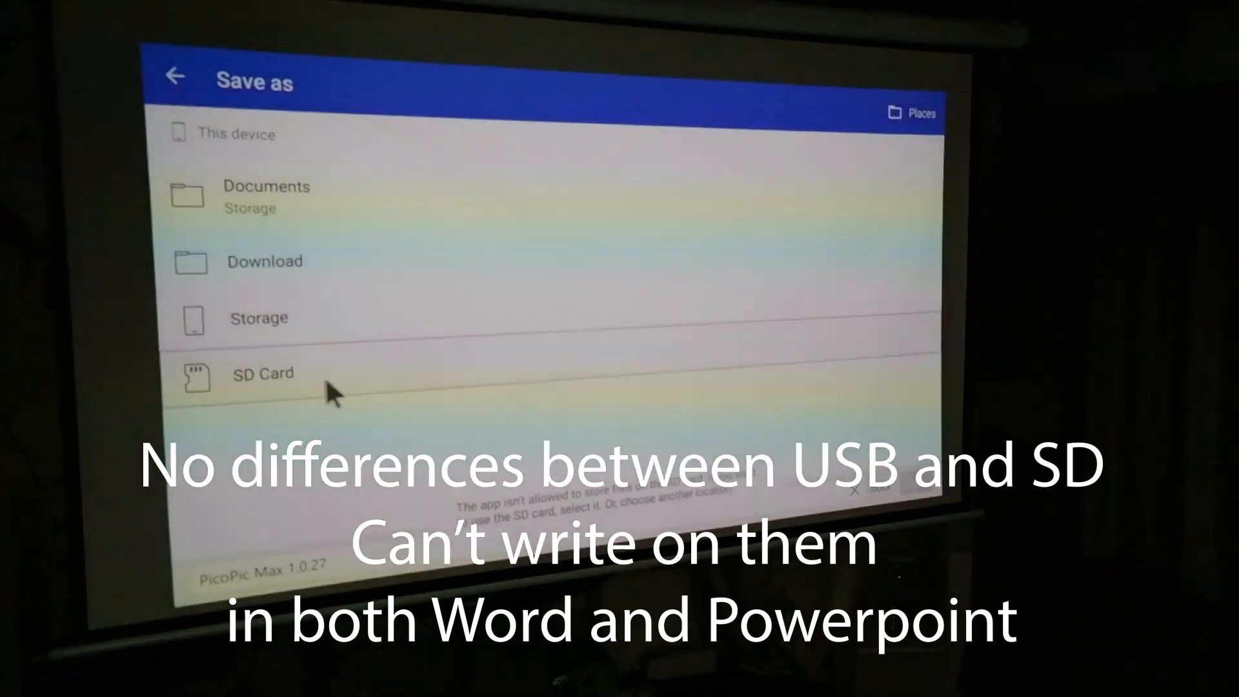
Step: Leave Word for the home screen and bring up the projector settings and file manager menu
click(261, 373)
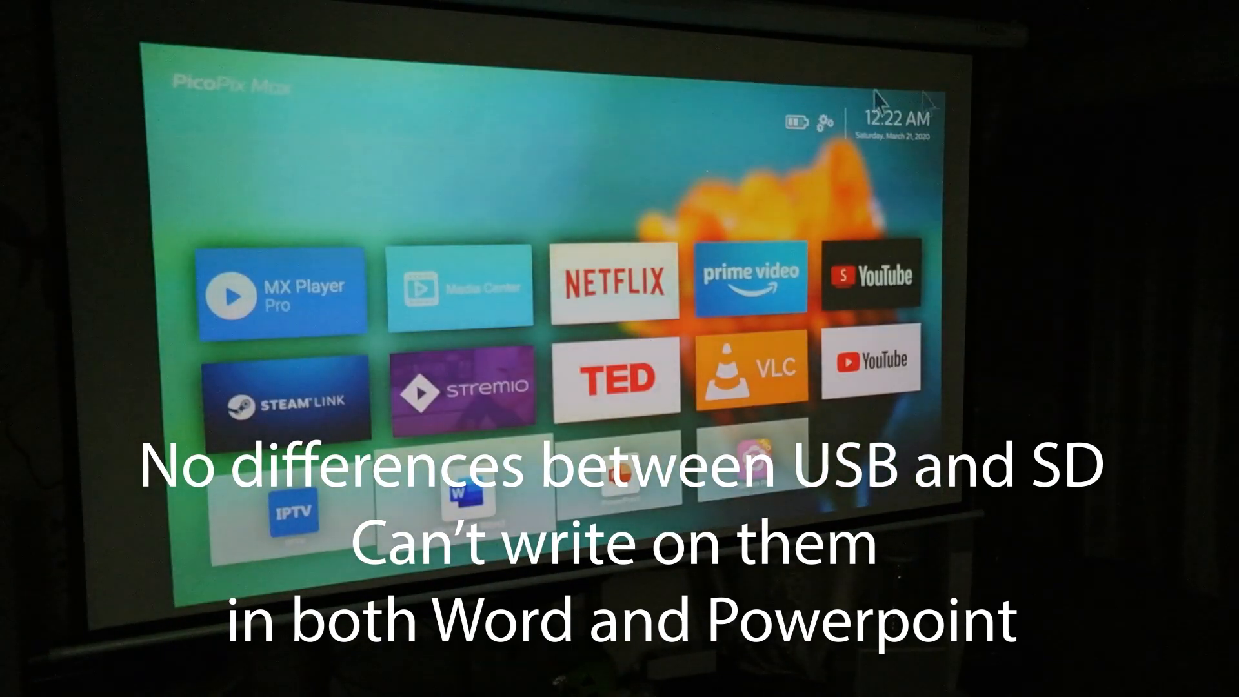
click(825, 121)
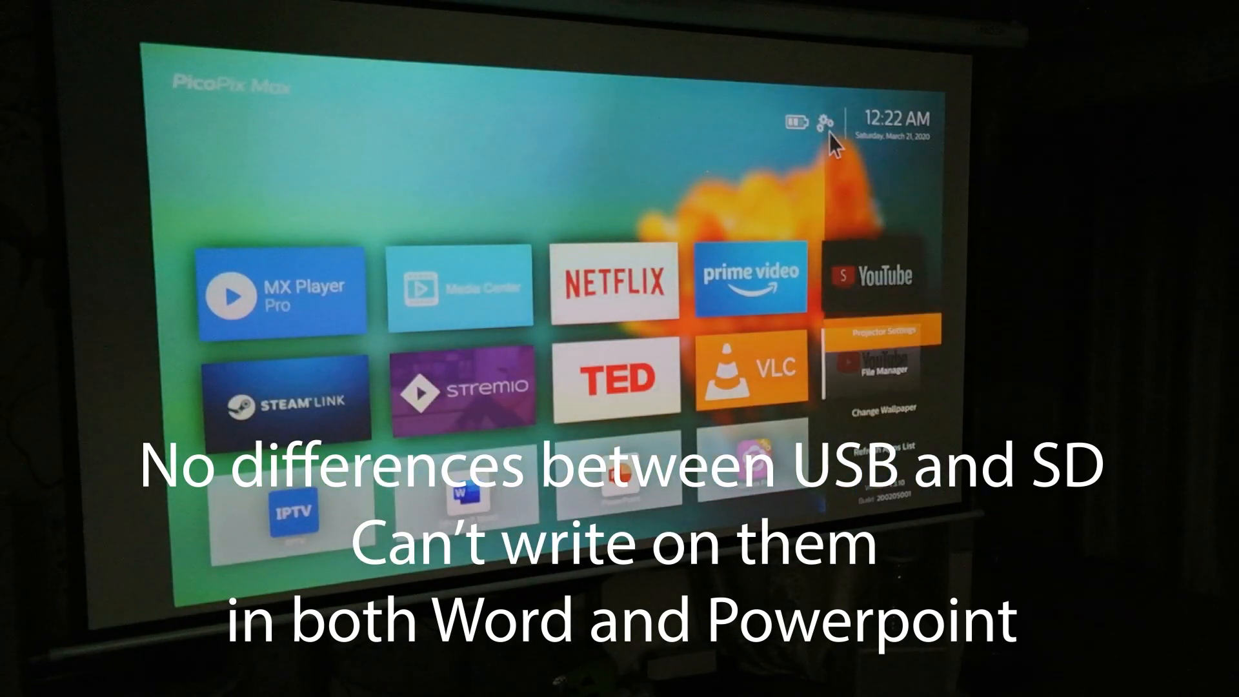
mouse_move(898, 387)
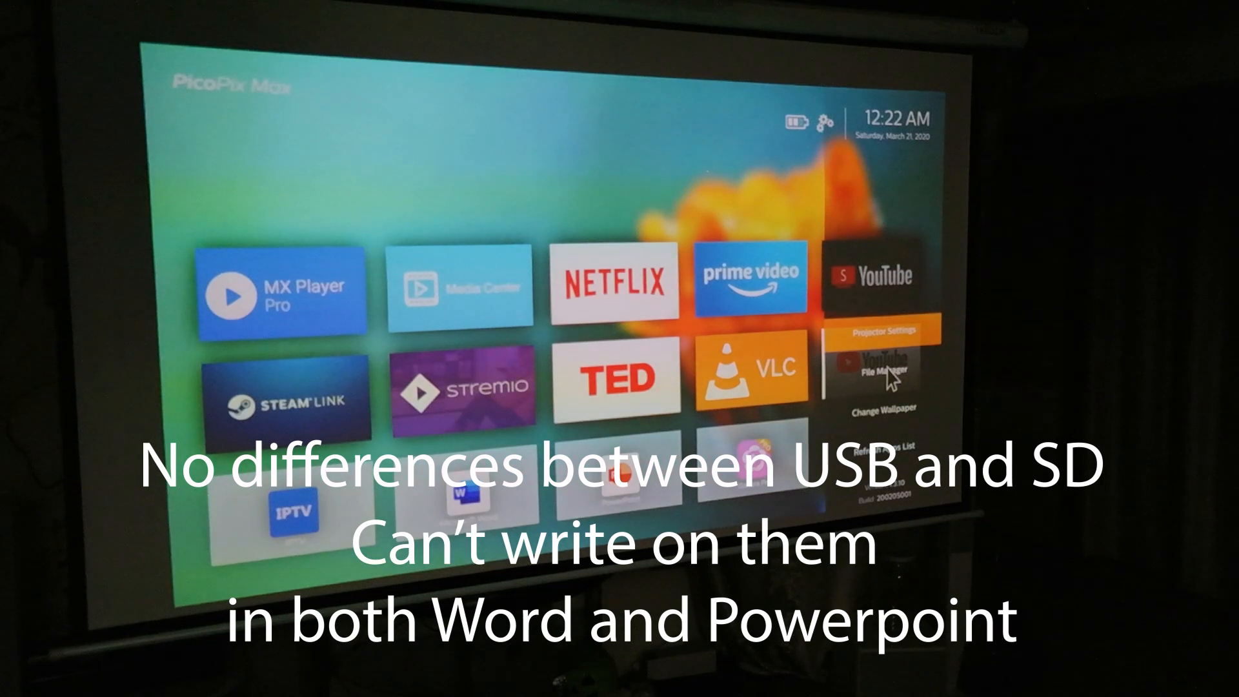